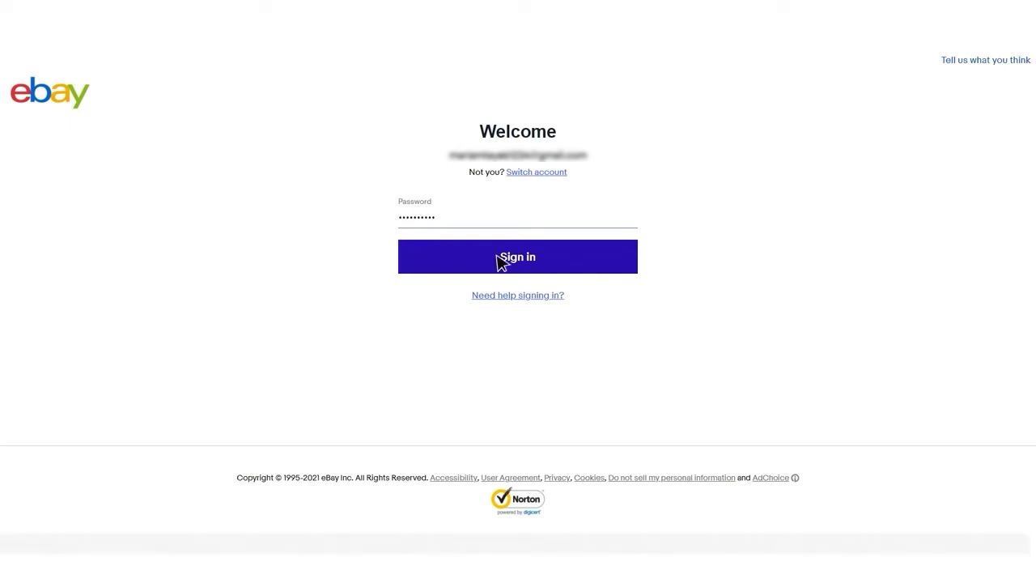
Sign in to eBay with the entered password to reach the access consent page
click(517, 255)
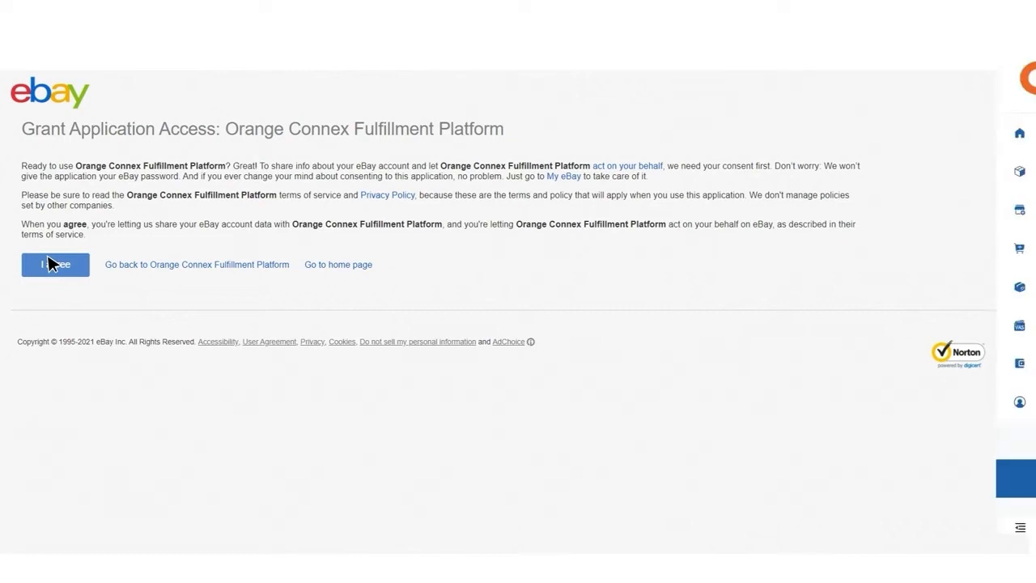
Agree to let Orange Connex Fulfillment Platform access the eBay account
click(55, 264)
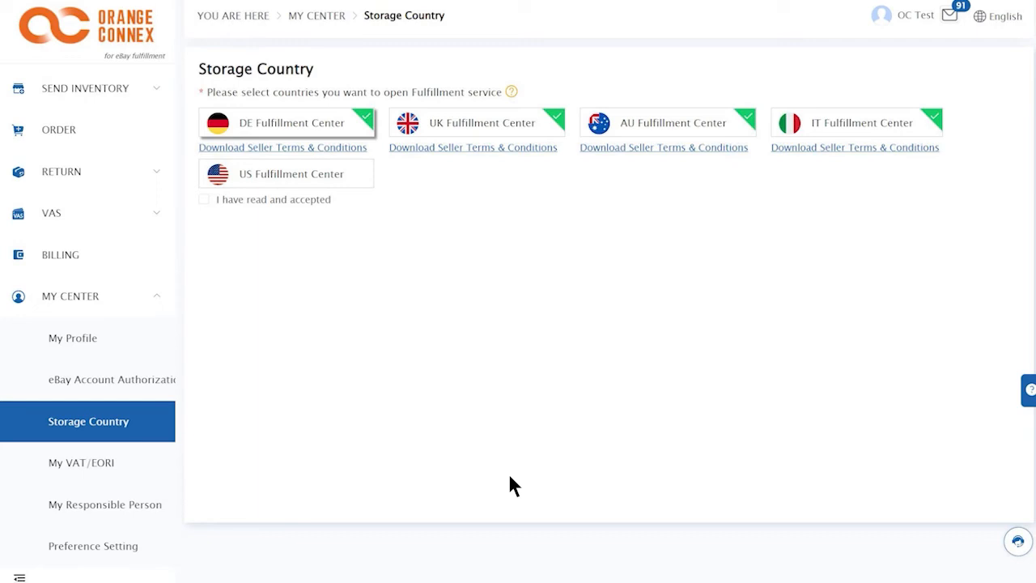
mouse_move(108, 437)
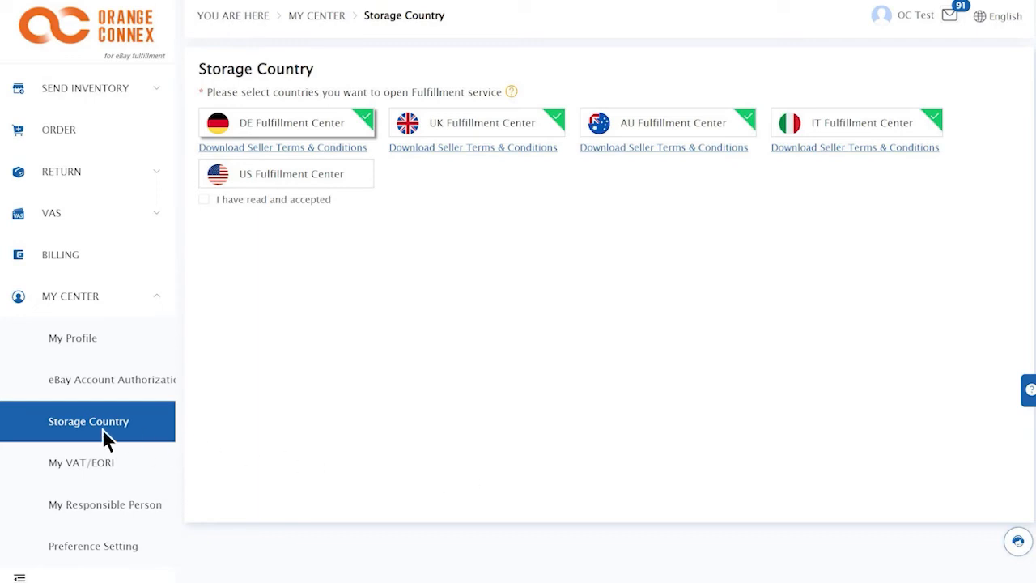
mouse_move(608, 130)
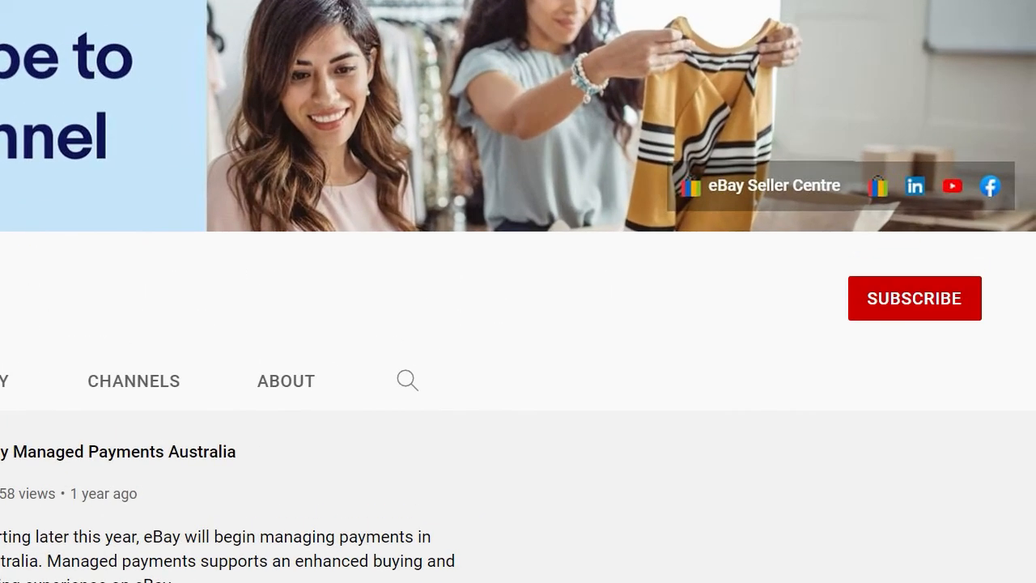
Subscribe to eBay Seller Centre on YouTube and enable its bell notifications
click(913, 298)
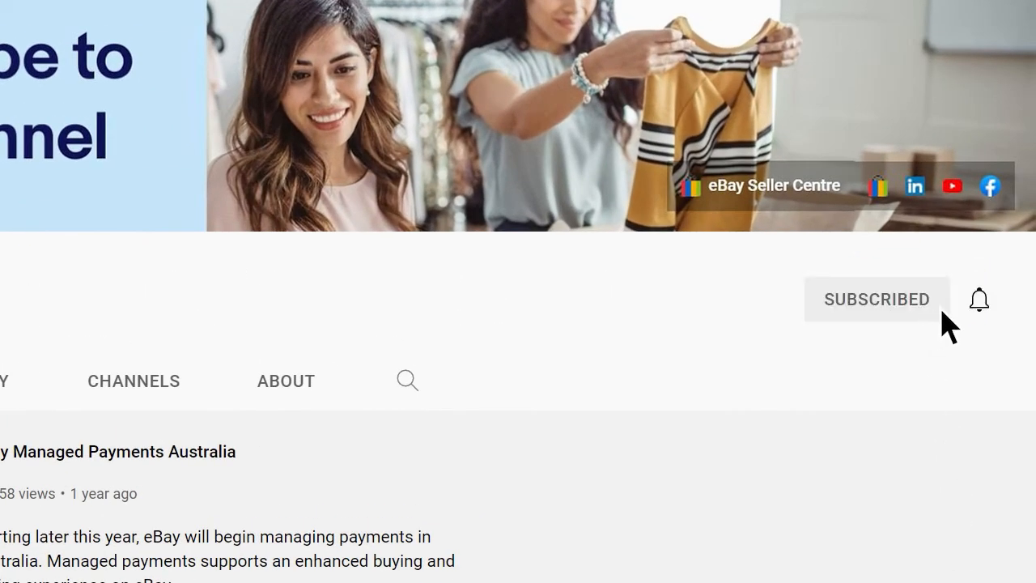
click(978, 298)
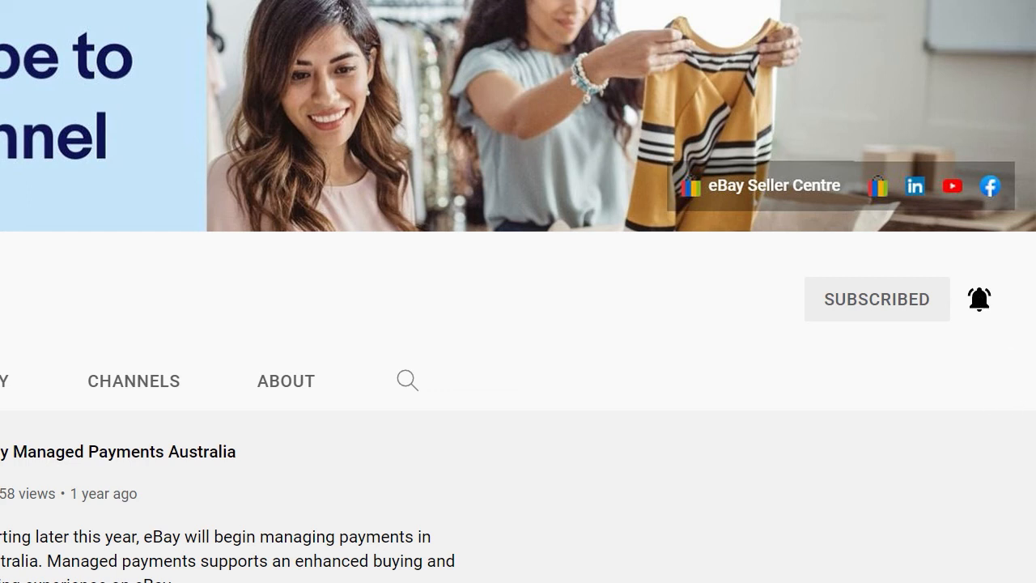